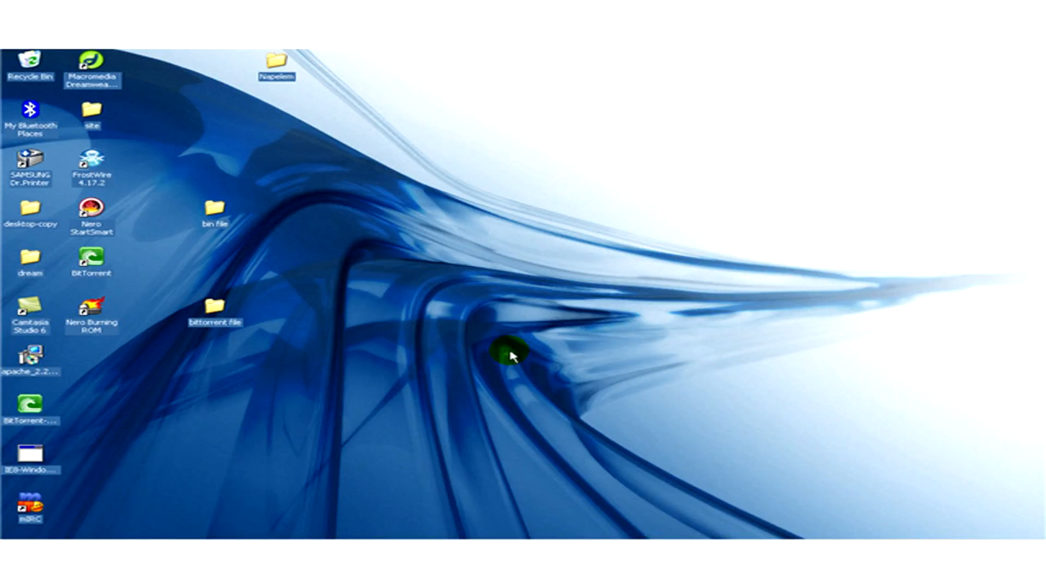
{"action": "mouse_move", "coordinate": [708, 490]}
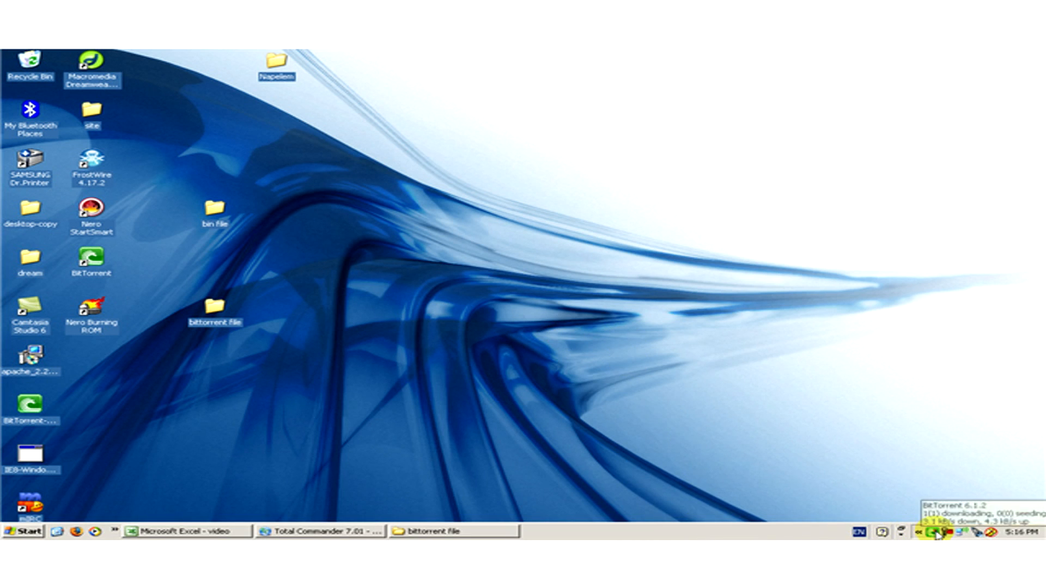
Step: Check the torrent download, then launch Nero Burning ROM and dismiss the BurnRights warning
{"action": "left_click", "coordinate": [954, 534]}
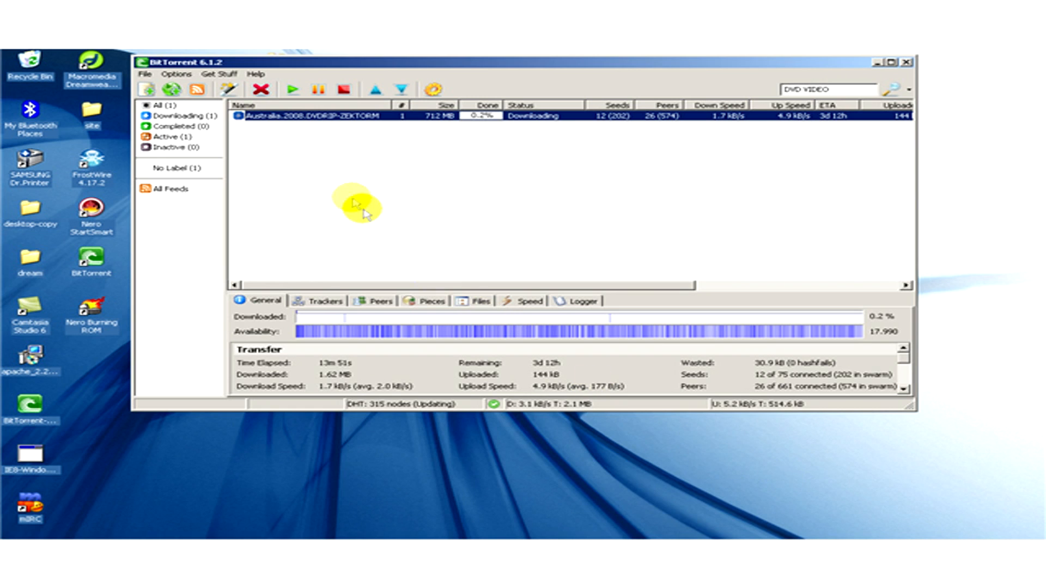
{"action": "mouse_move", "coordinate": [820, 75]}
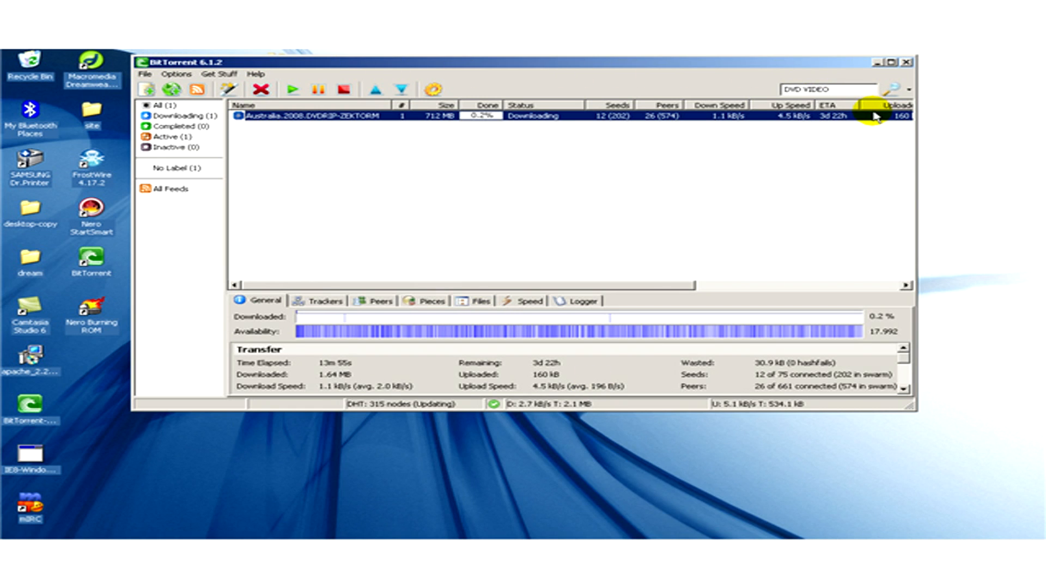
{"action": "mouse_move", "coordinate": [877, 62]}
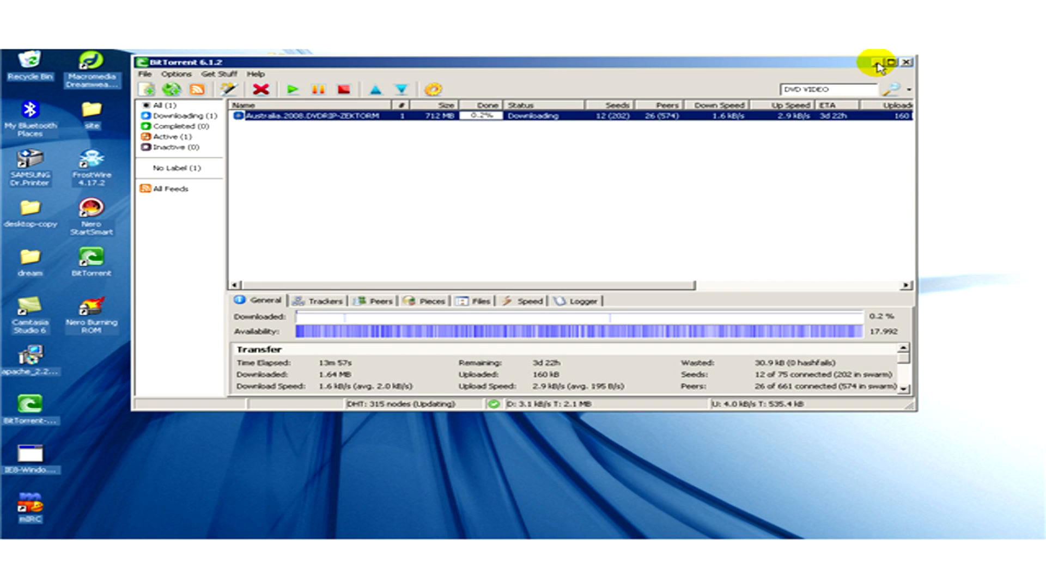
{"action": "left_click", "coordinate": [880, 61]}
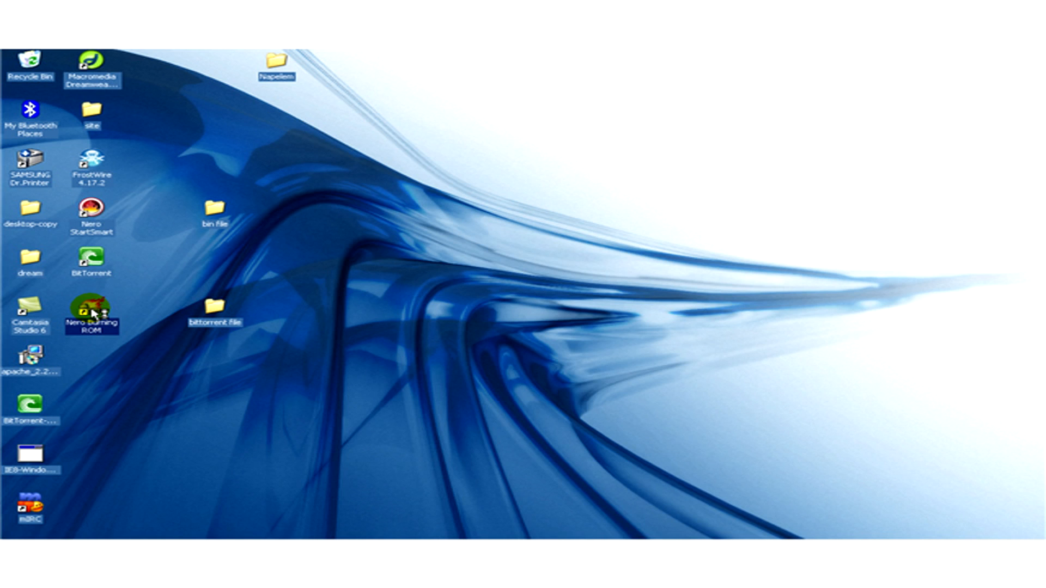
{"action": "double_click", "coordinate": [92, 307]}
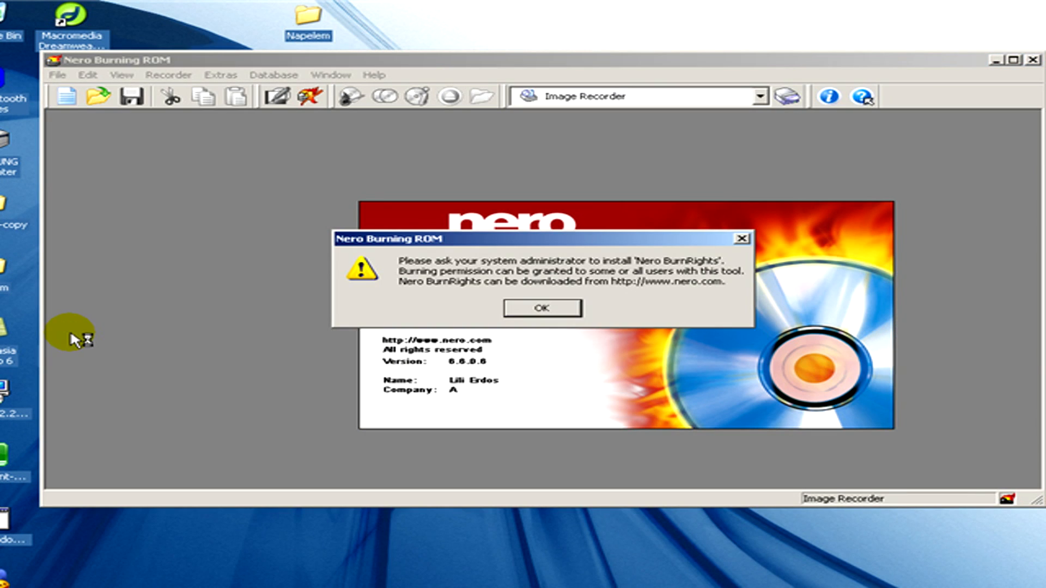
{"action": "left_click", "coordinate": [541, 308]}
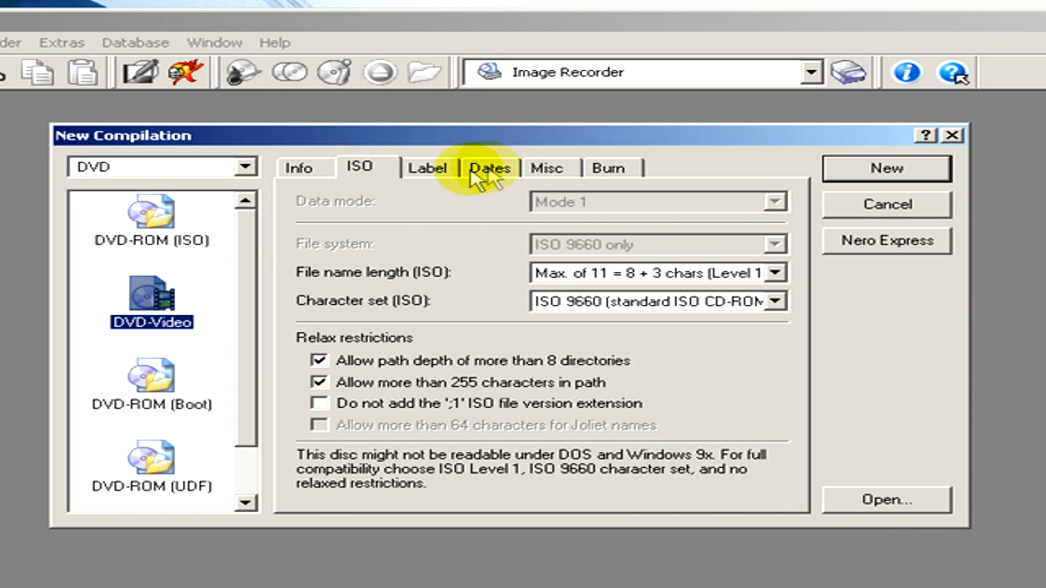
Step: Enter 'BitTorrent Video' as the disc name on the Label tab
{"action": "left_click", "coordinate": [606, 168]}
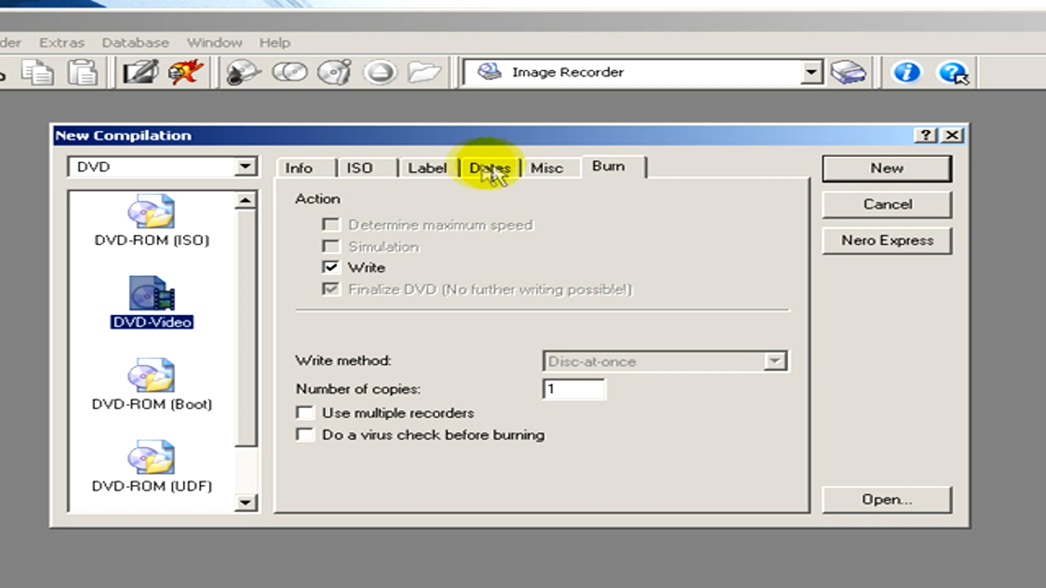
{"action": "left_click", "coordinate": [429, 169]}
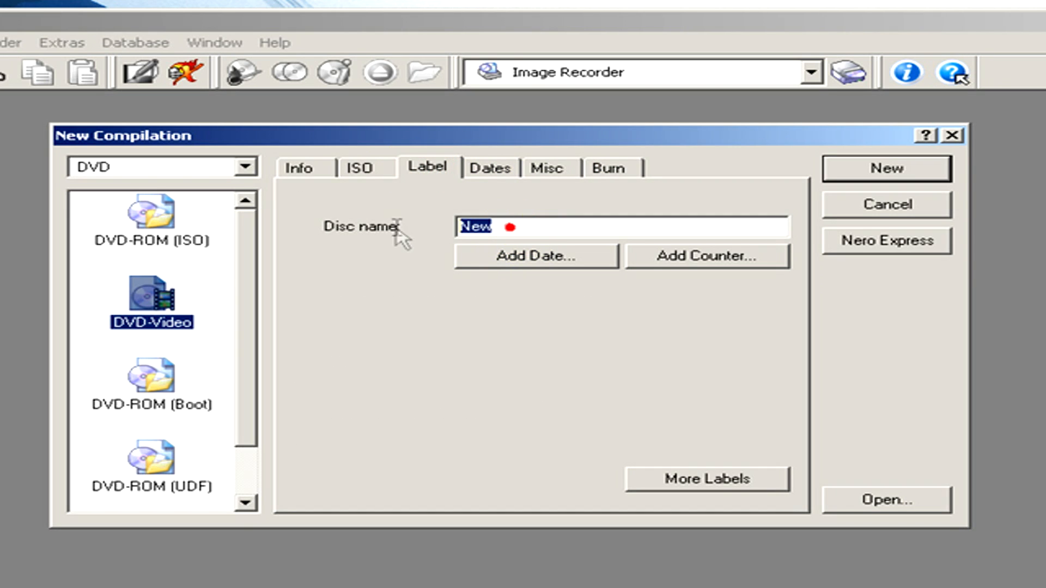
{"action": "type", "text": "BitT"}
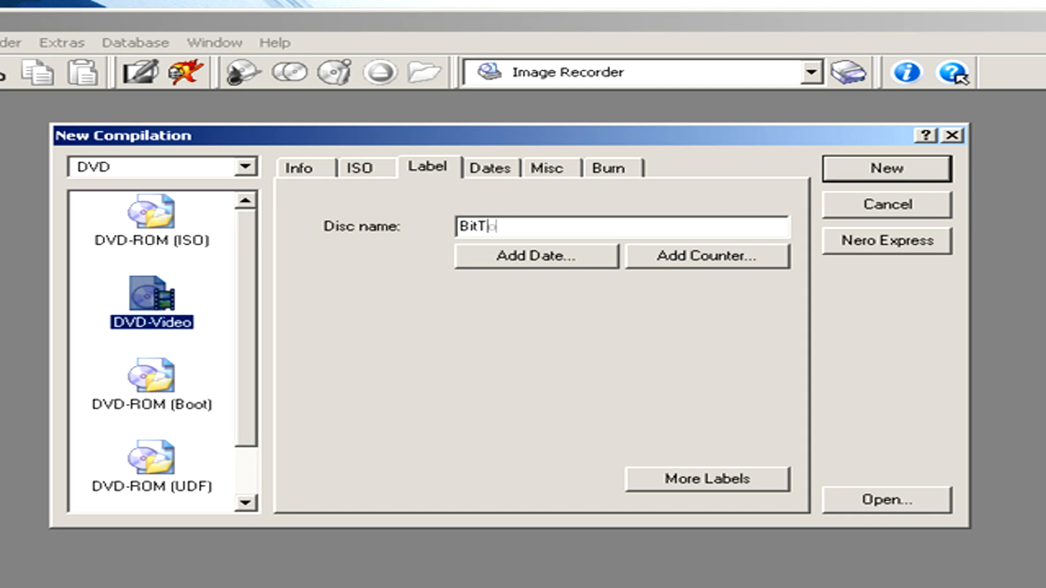
{"action": "type", "text": "orrent"}
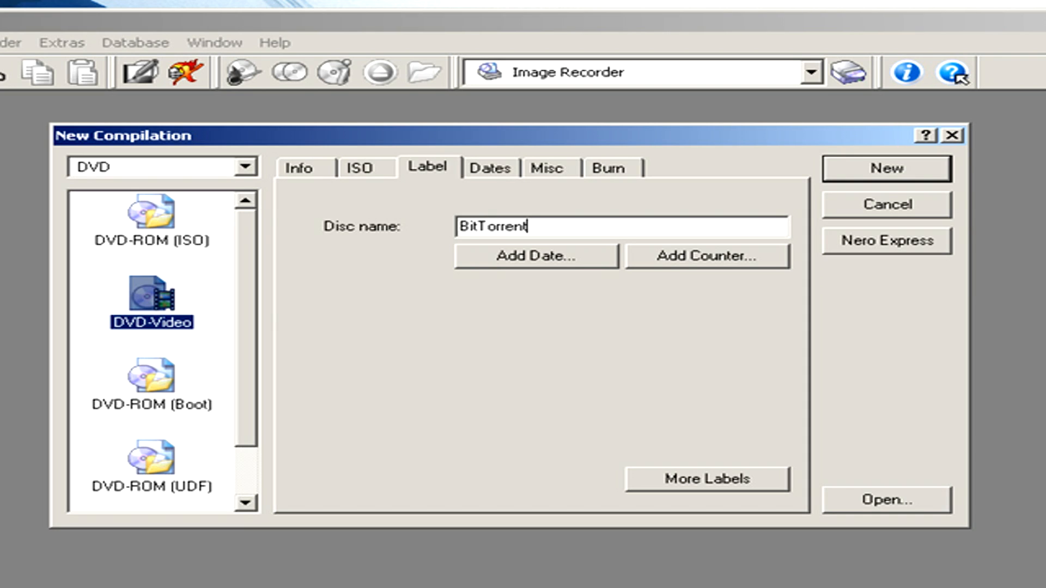
{"action": "type", "text": "Video"}
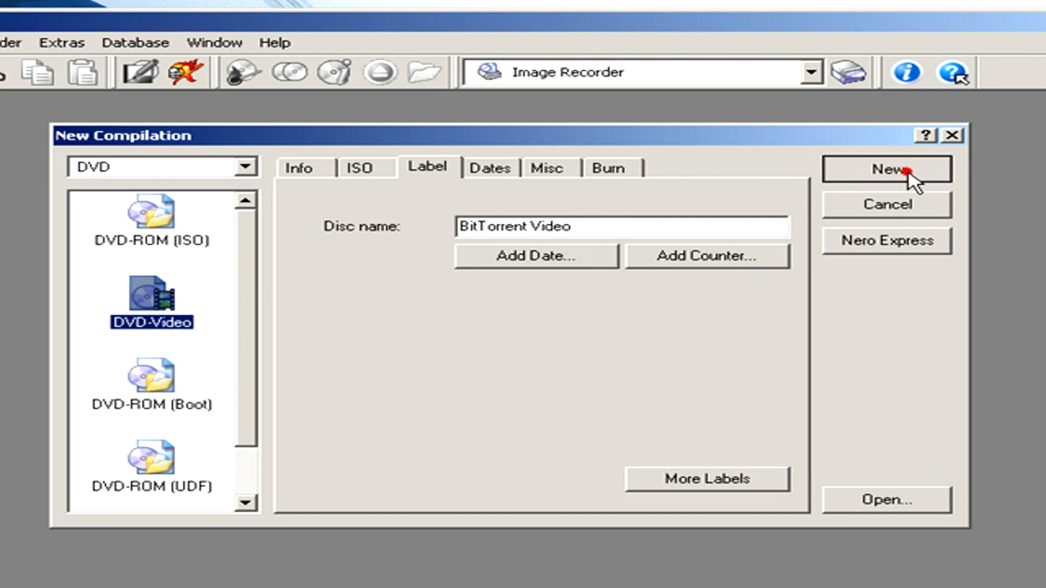
Step: Create the compilation and add Video_ts.bup, .ifo and .vob to the VIDEO_TS folder
{"action": "left_click", "coordinate": [885, 169]}
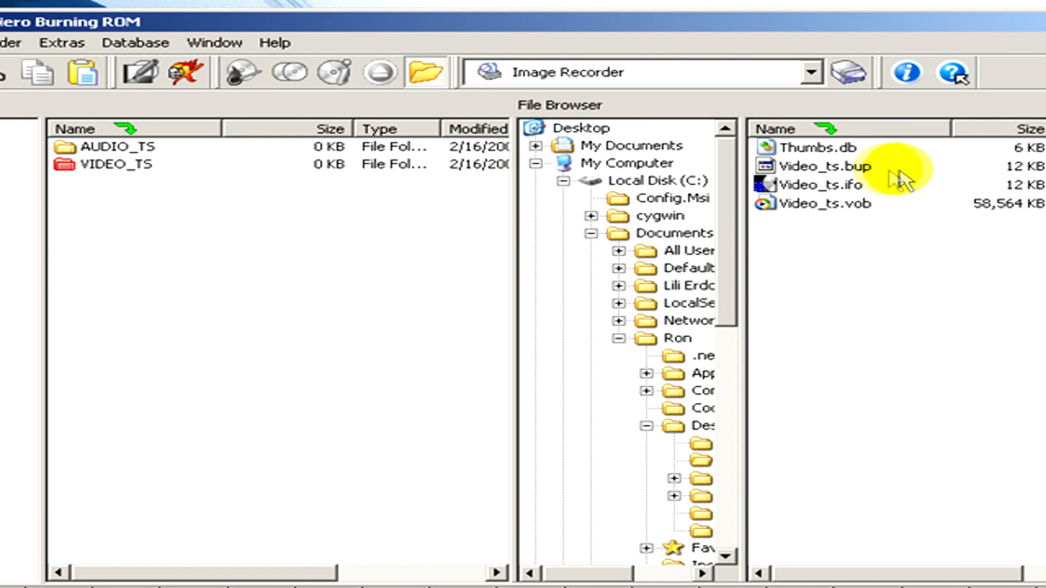
{"action": "left_click", "coordinate": [826, 186]}
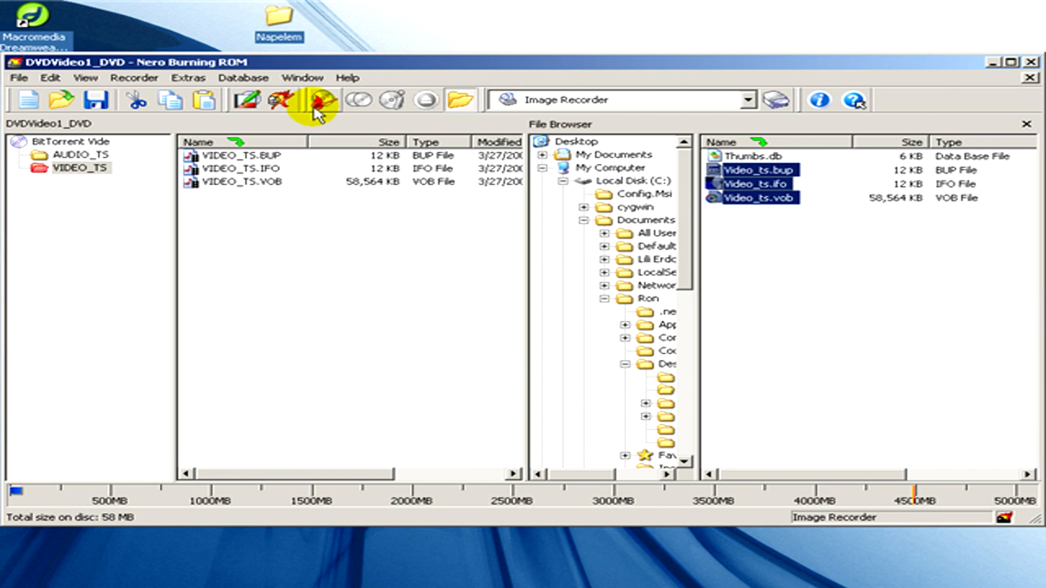
Step: Open Burn Compilation and confirm the disc name 'BitTorrent Video' on the Label tab
{"action": "left_click", "coordinate": [317, 101]}
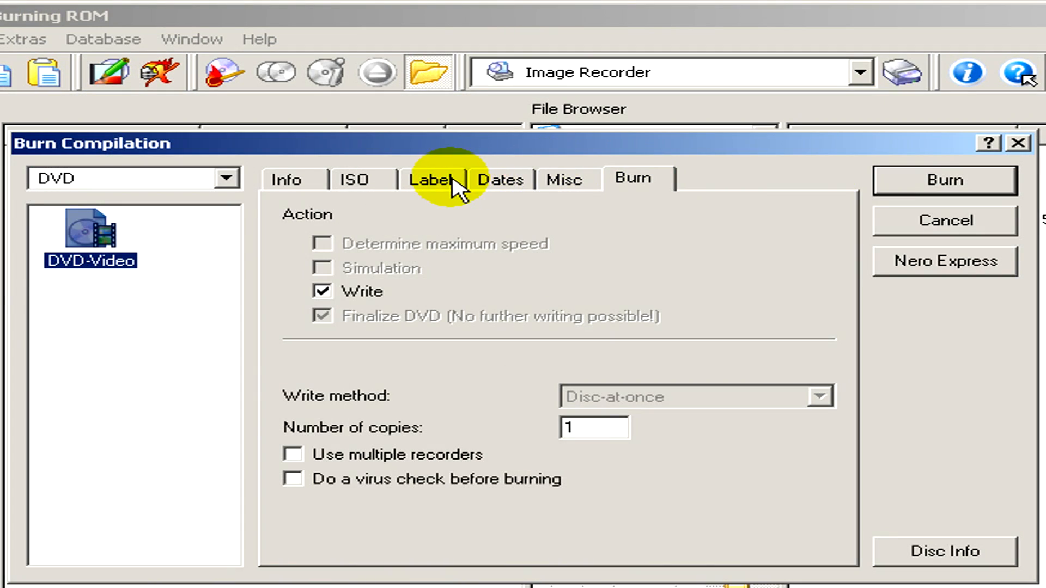
{"action": "left_click", "coordinate": [431, 180]}
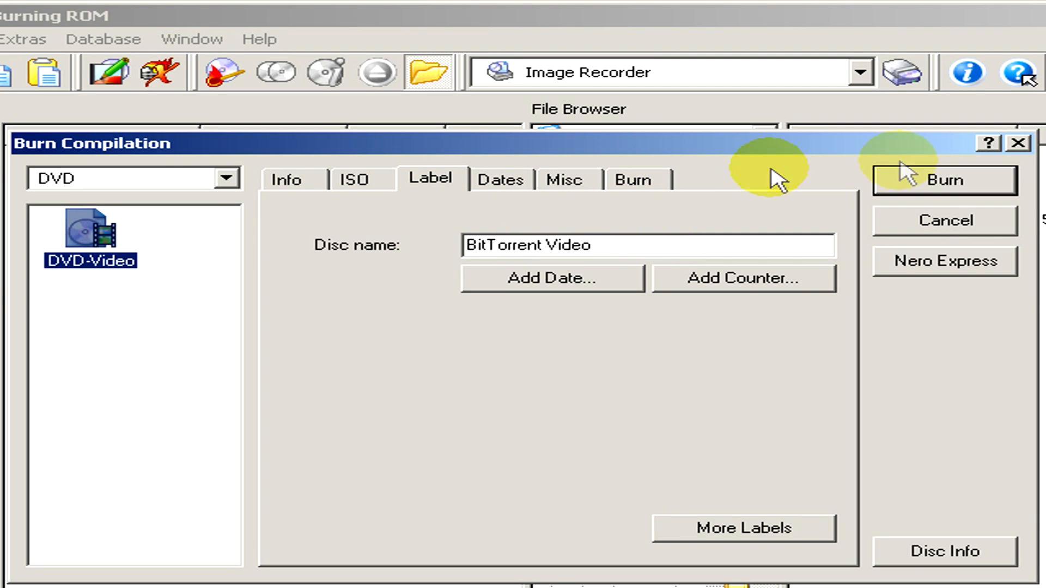